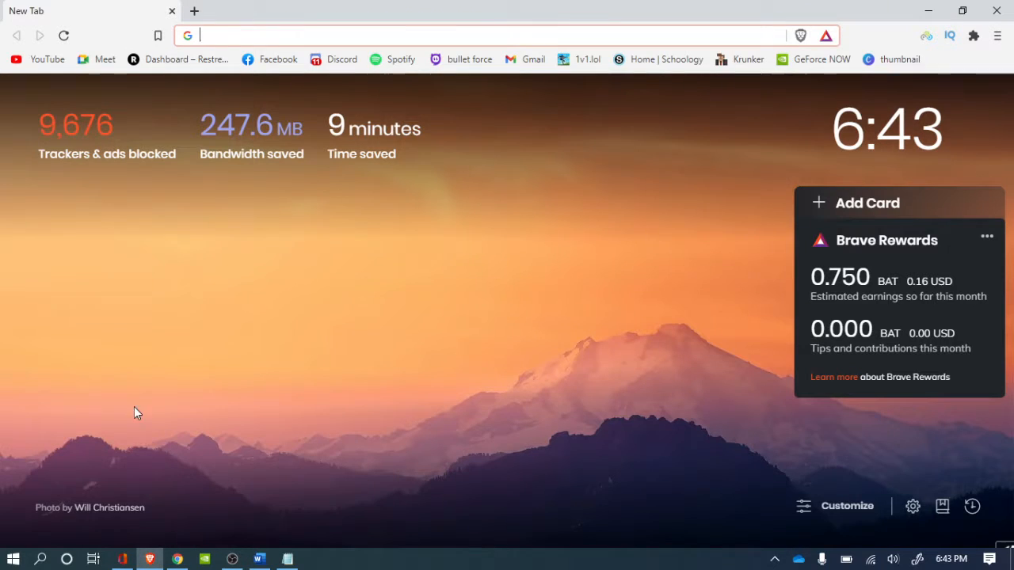
mouse_move(183, 58)
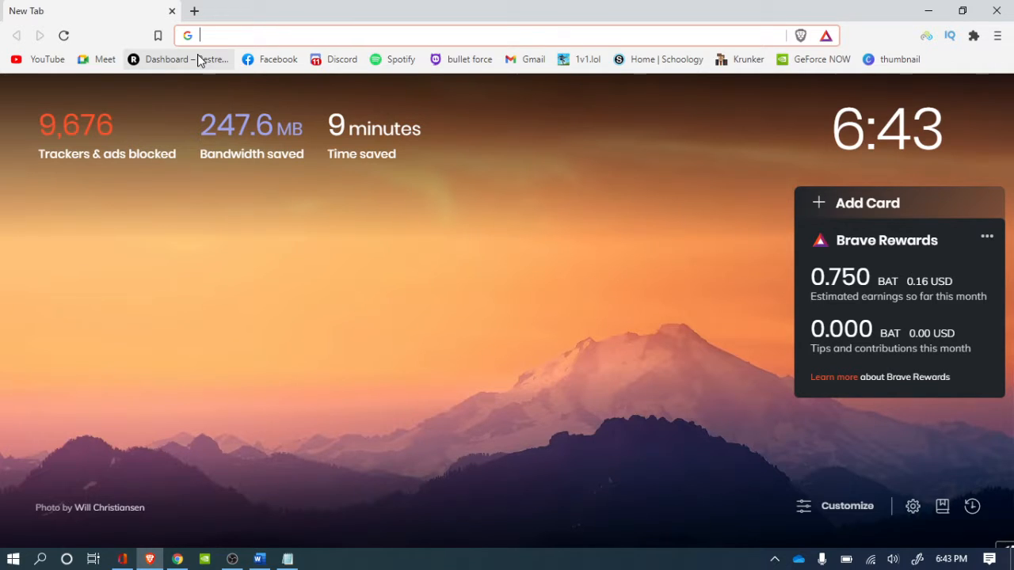
Search the web for 'geforcenow' and open NVIDIA's GeForce NOW download page from the results.
text(geforcenow)
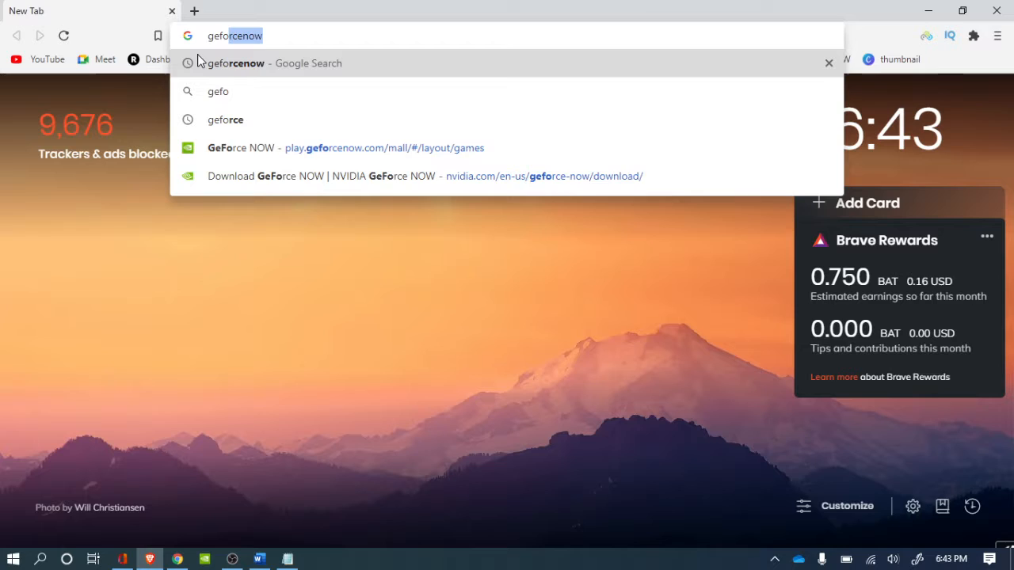
key(Backspace)
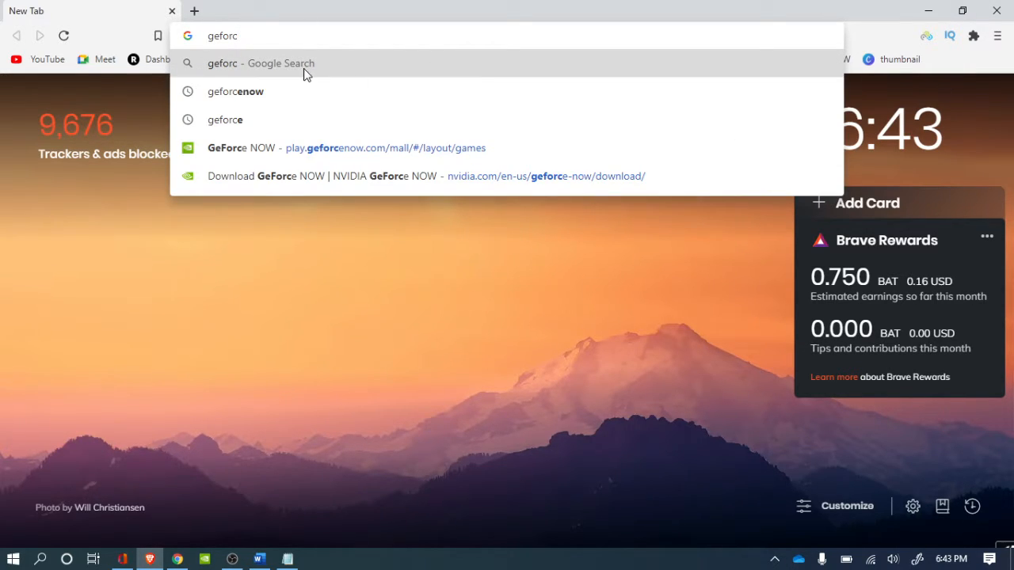
click(235, 91)
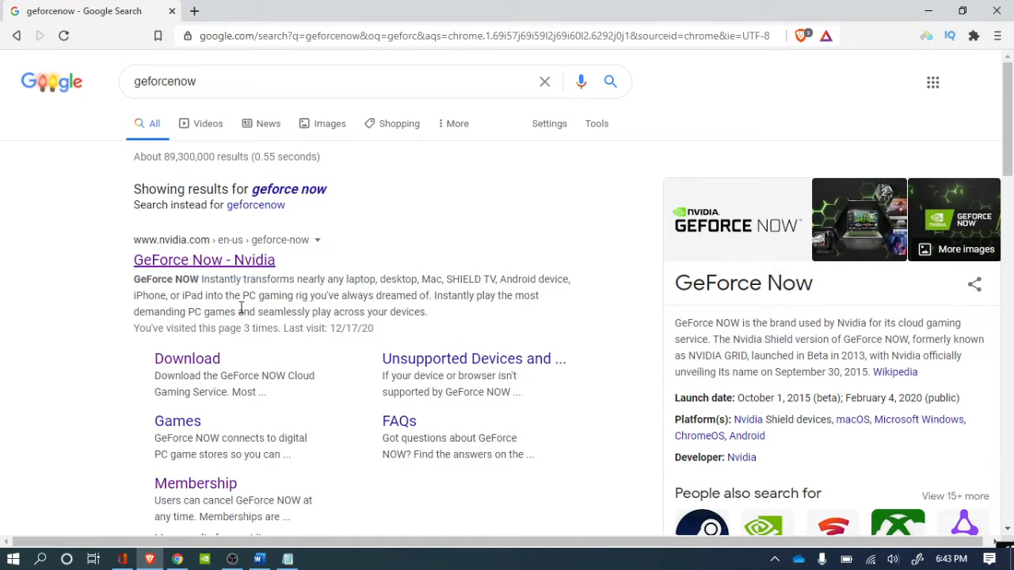
click(187, 358)
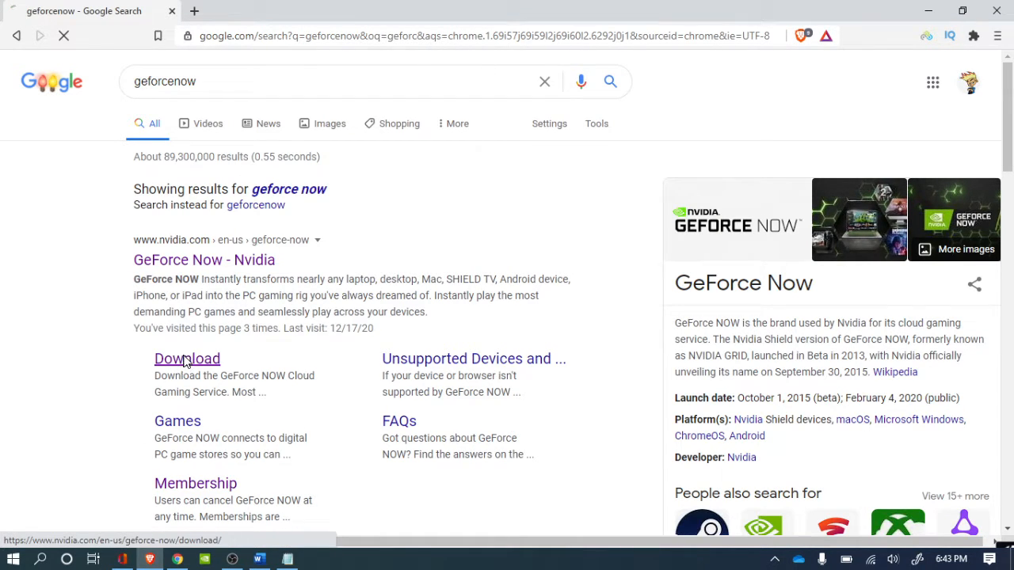
Launch the Chromebook browser version of GeForce NOW to reach the games library.
click(187, 358)
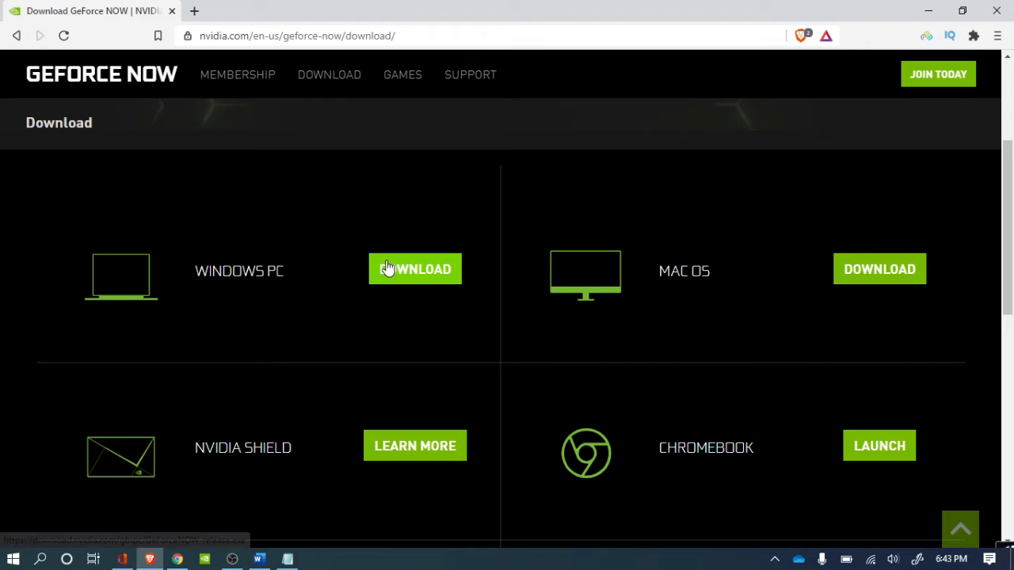
mouse_move(586, 270)
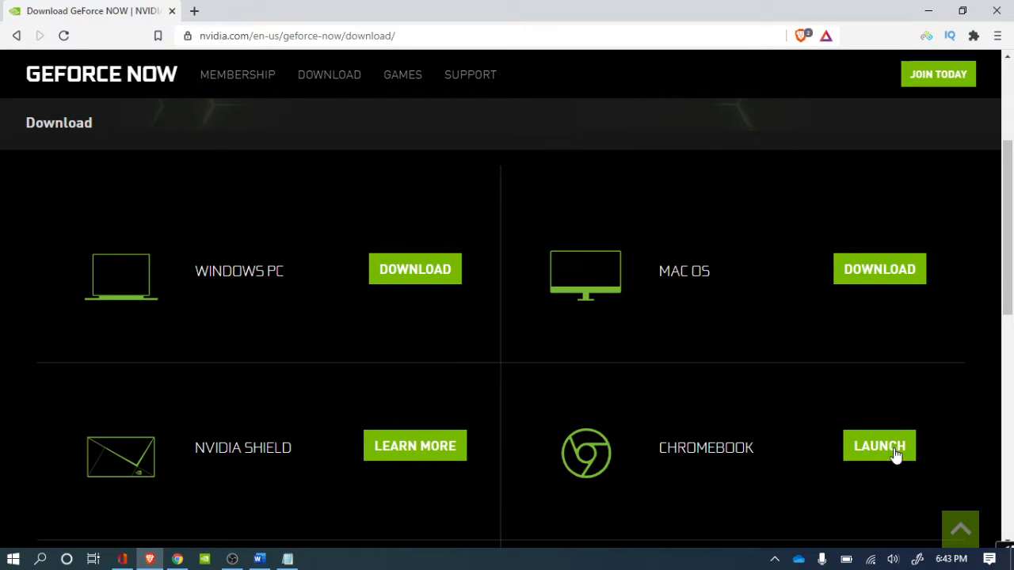
click(880, 446)
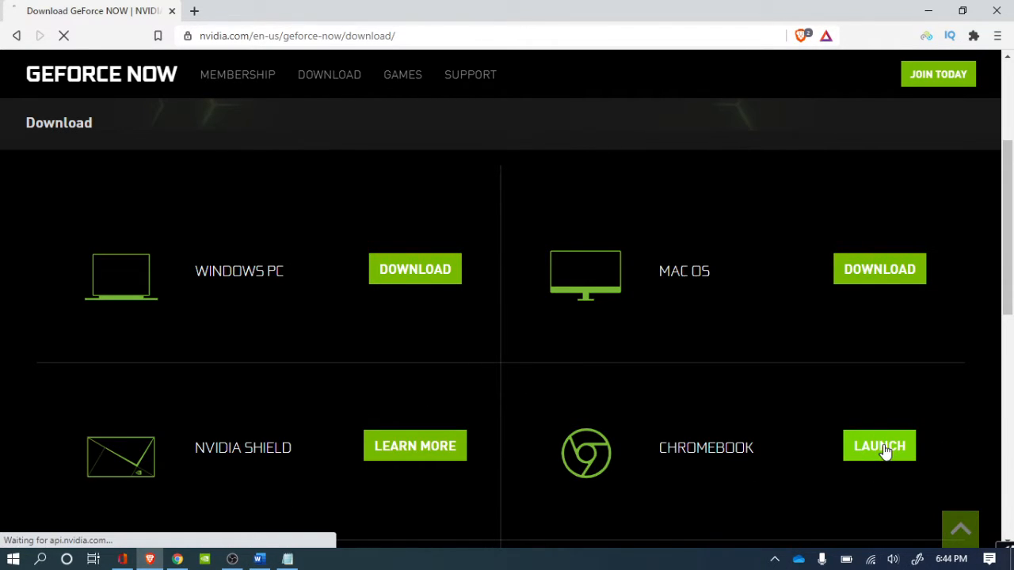
click(879, 446)
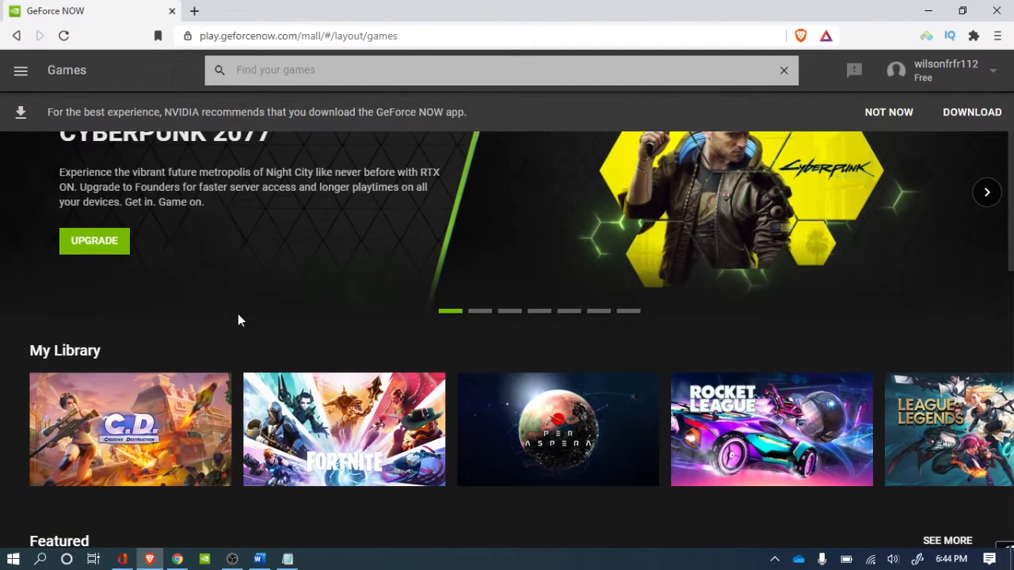
Search the games library for 'for' to find Fortnite.
scroll(down, 3)
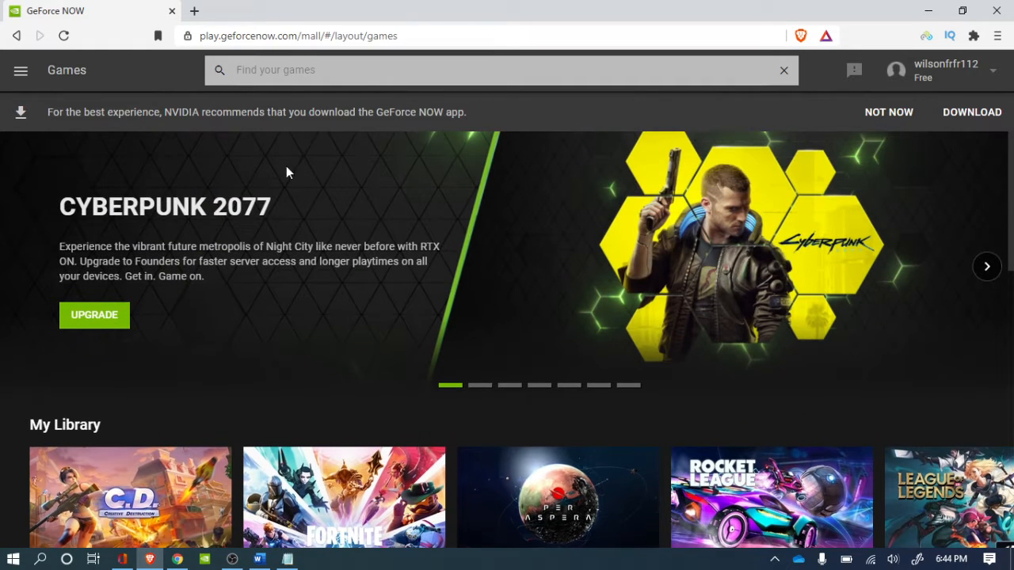
click(501, 70)
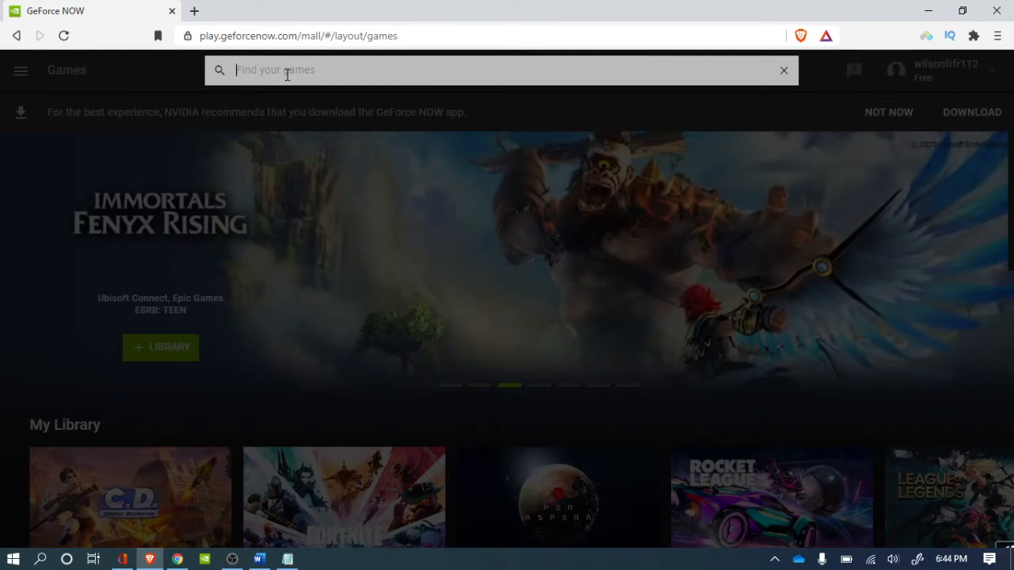
text(for)
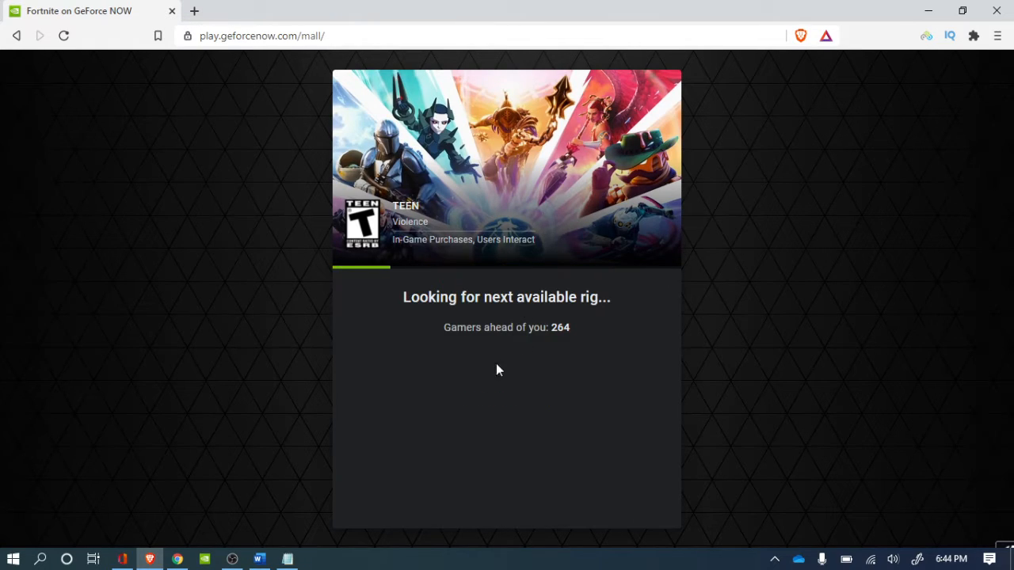
mouse_move(490, 432)
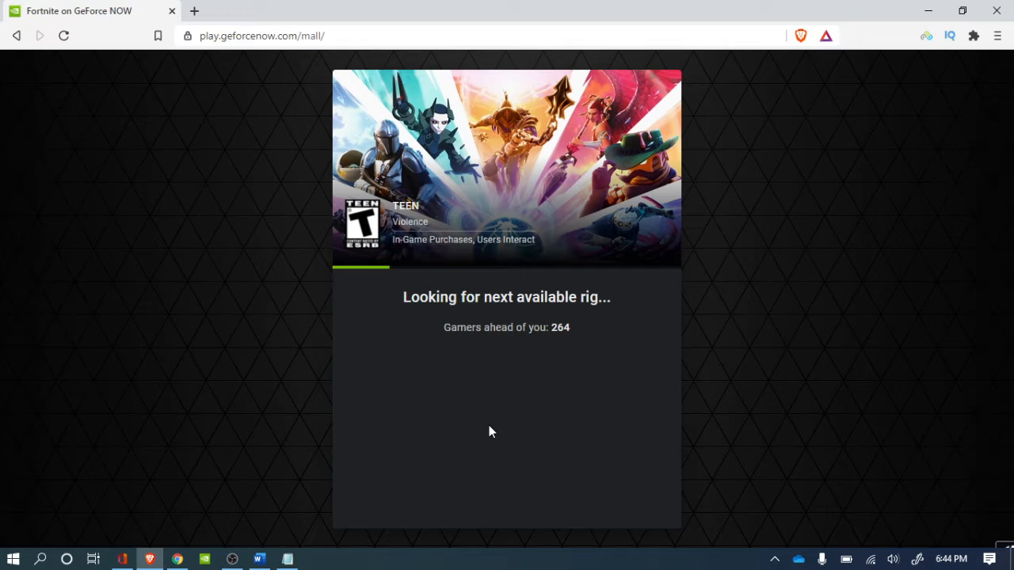
mouse_move(493, 452)
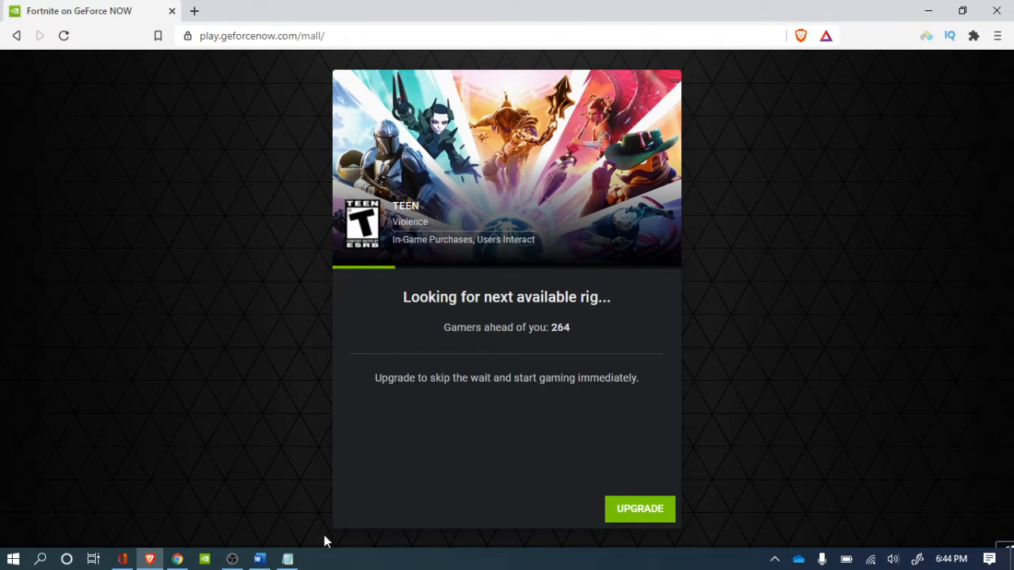
click(233, 559)
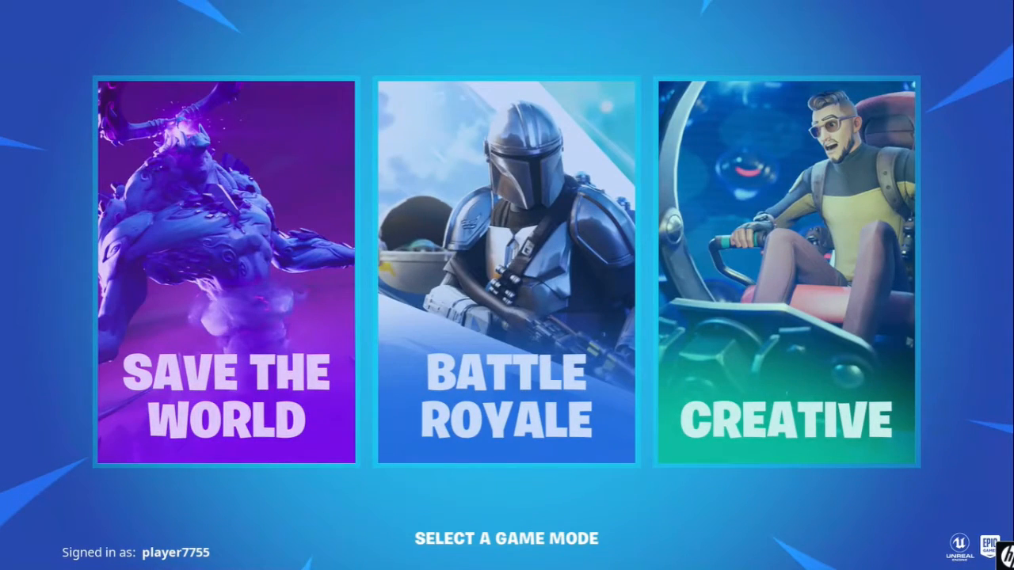
mouse_move(507, 277)
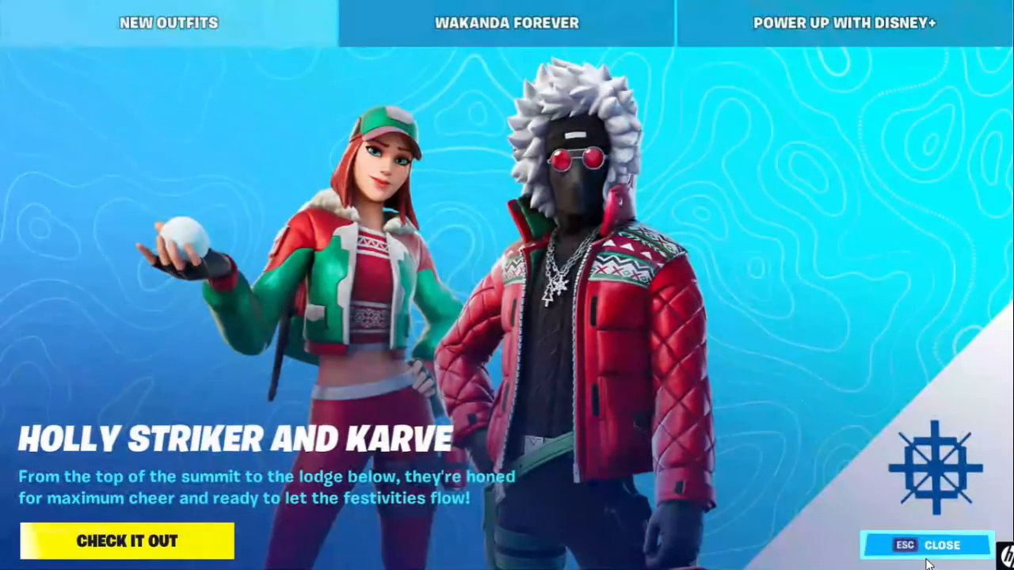
Dismiss the outfits news, confirm Solo as the mode and start matchmaking.
click(942, 545)
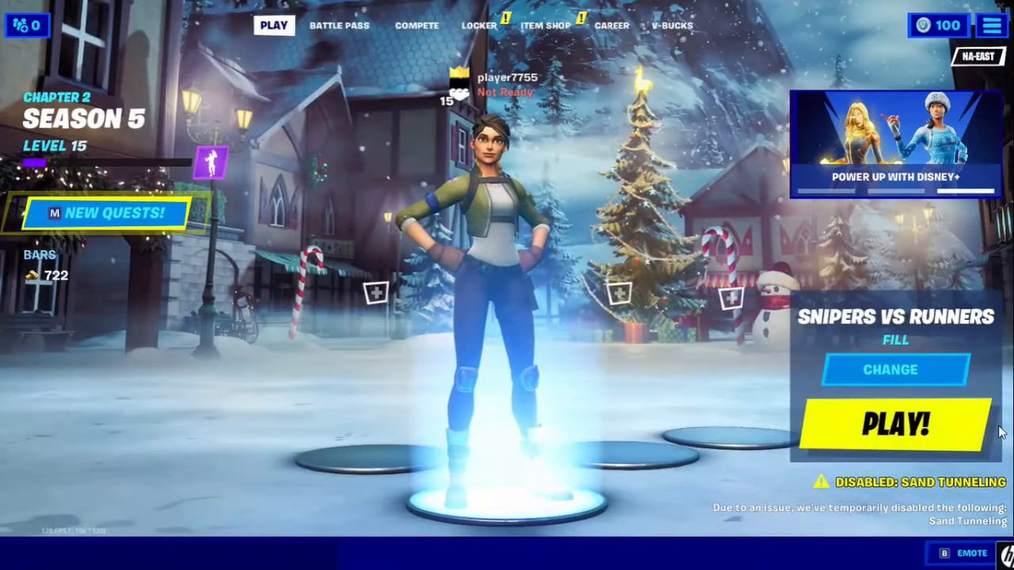
mouse_move(895, 370)
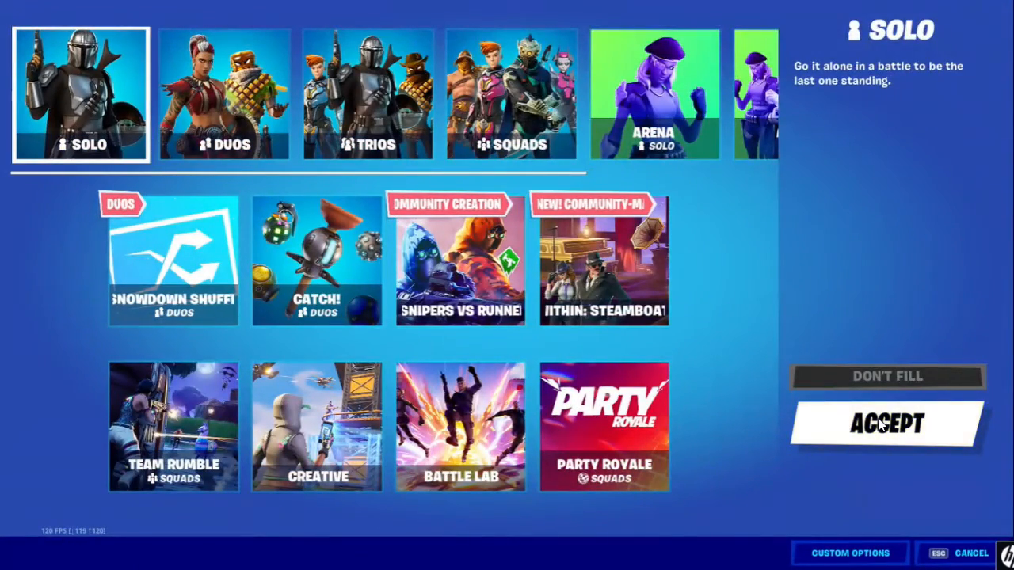
click(887, 423)
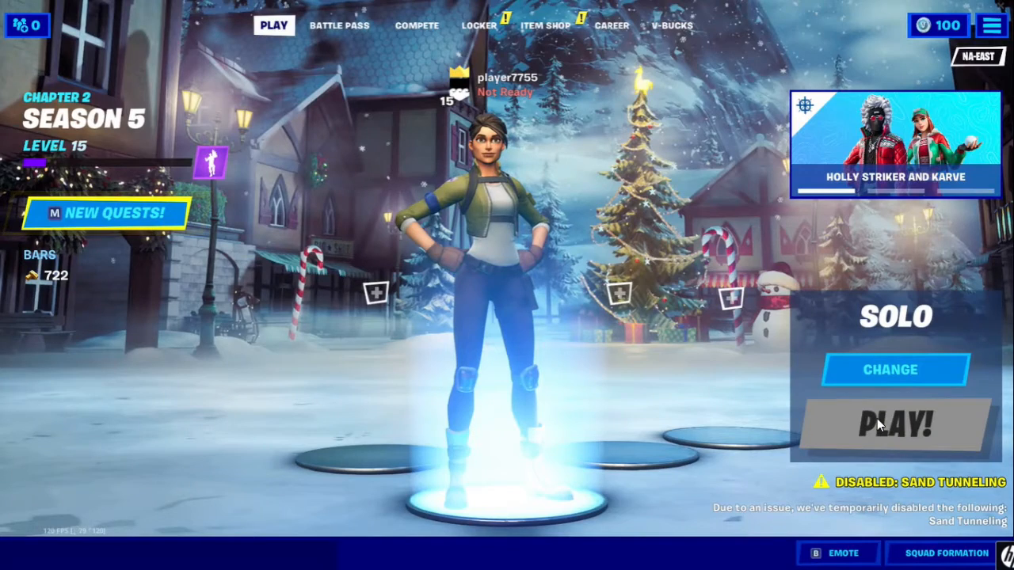
click(894, 426)
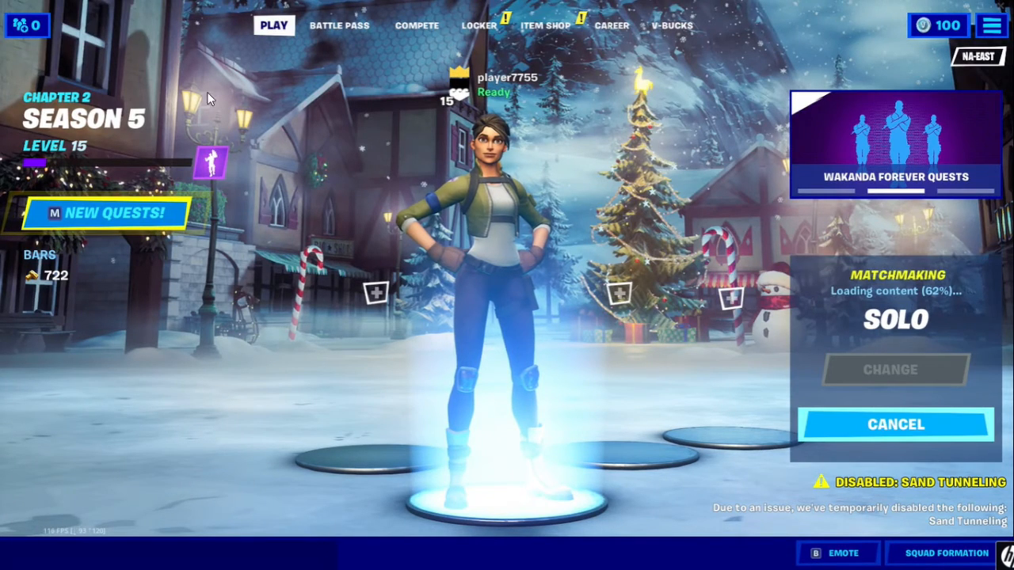